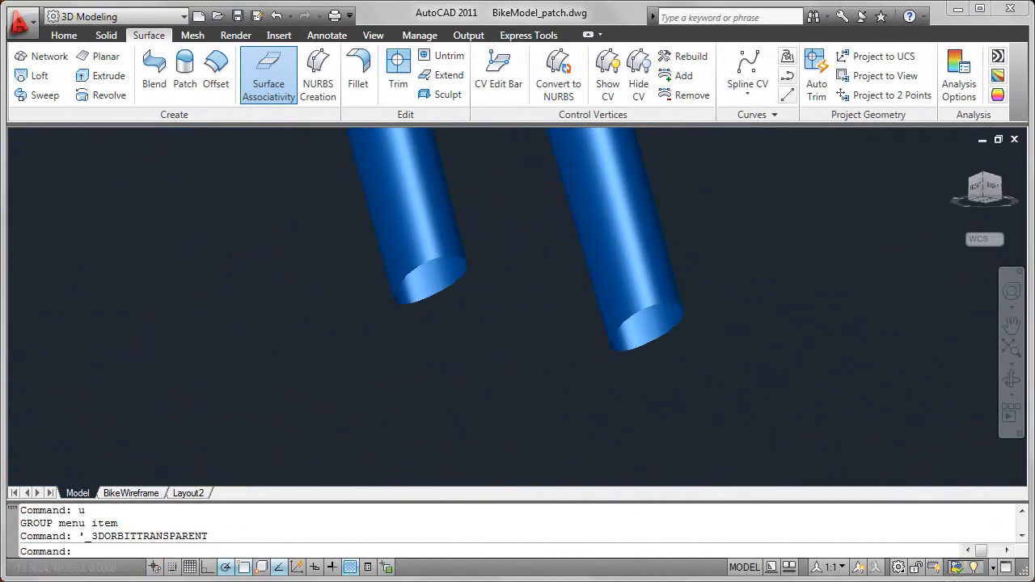
# Start a patch surface on the open edge of the left blue tube and preview the flat cap.
pyautogui.moveTo(517, 323); pyautogui.dragTo(685, 255)
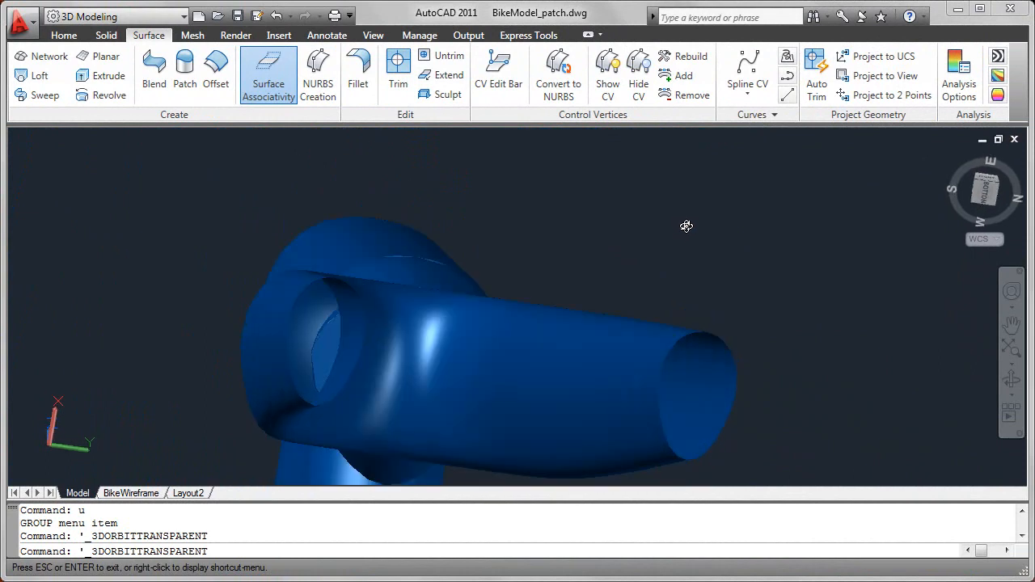
pyautogui.moveTo(685, 227); pyautogui.dragTo(703, 303)
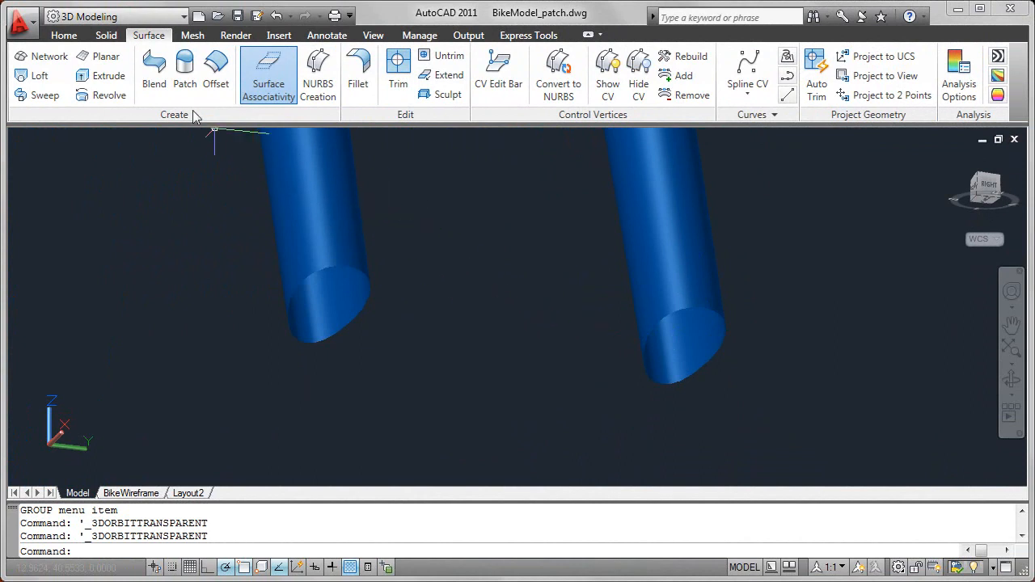
pyautogui.click(184, 71)
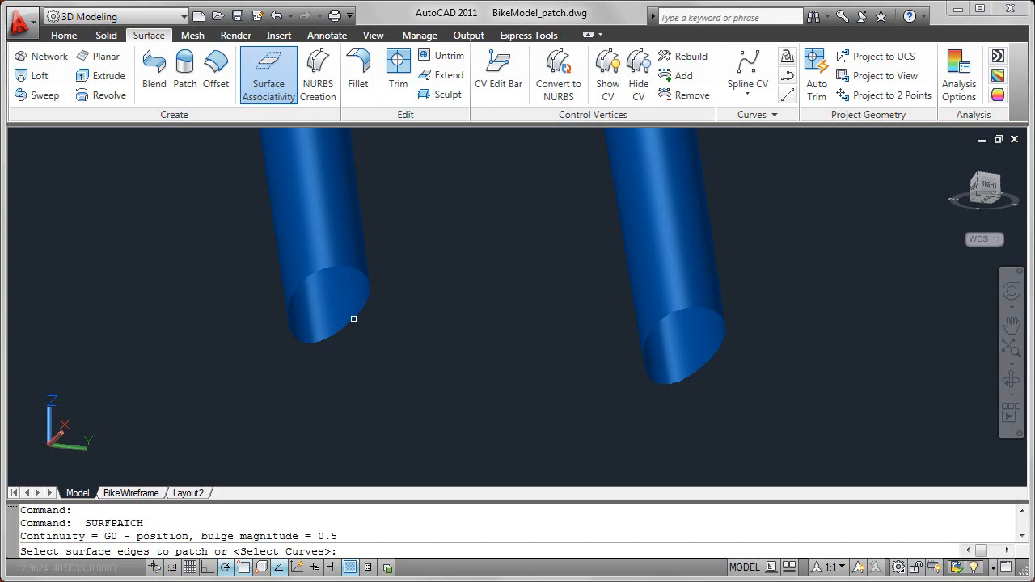
pyautogui.click(353, 319)
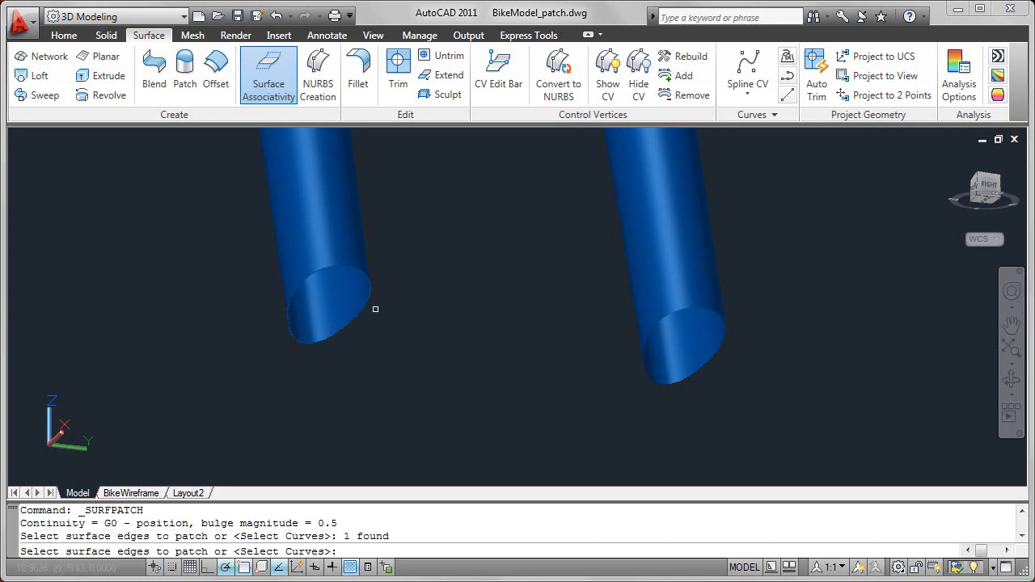
pyautogui.click(324, 324)
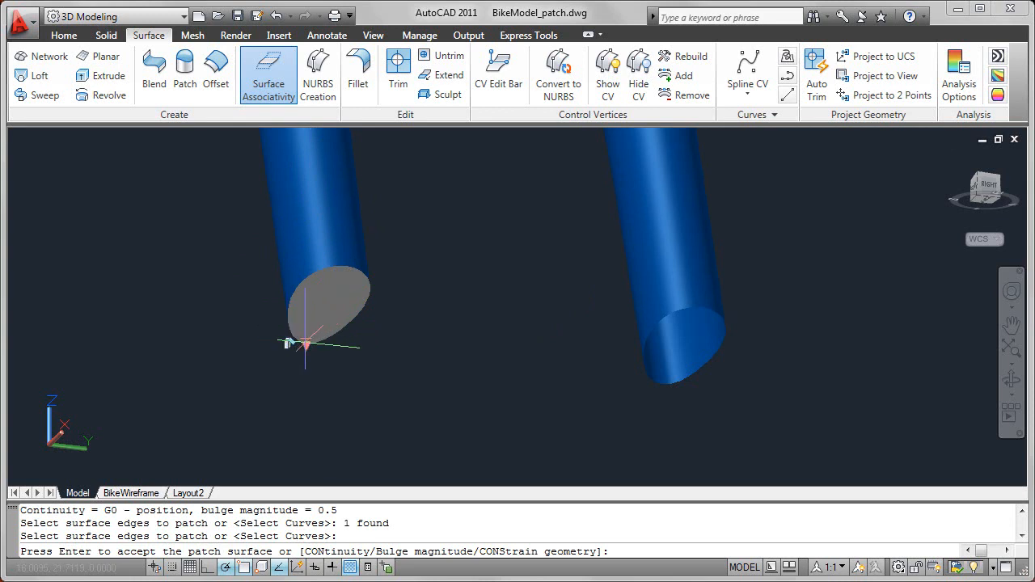
# Set the cap's continuity to Tangent (G1), then Curvature (G2), and accept the bulged patch.
pyautogui.rightClick(304, 343)
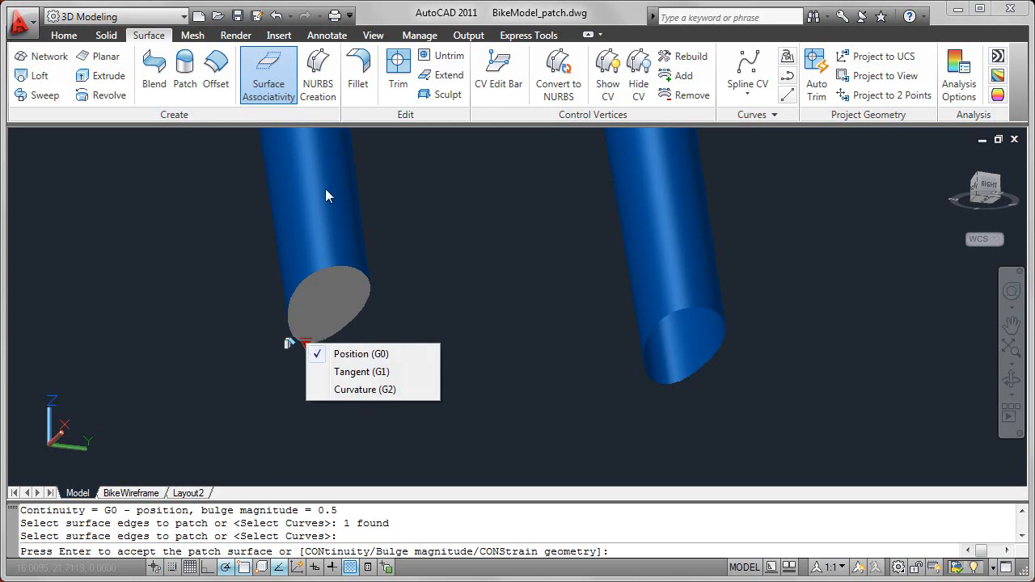
pyautogui.moveTo(362, 372)
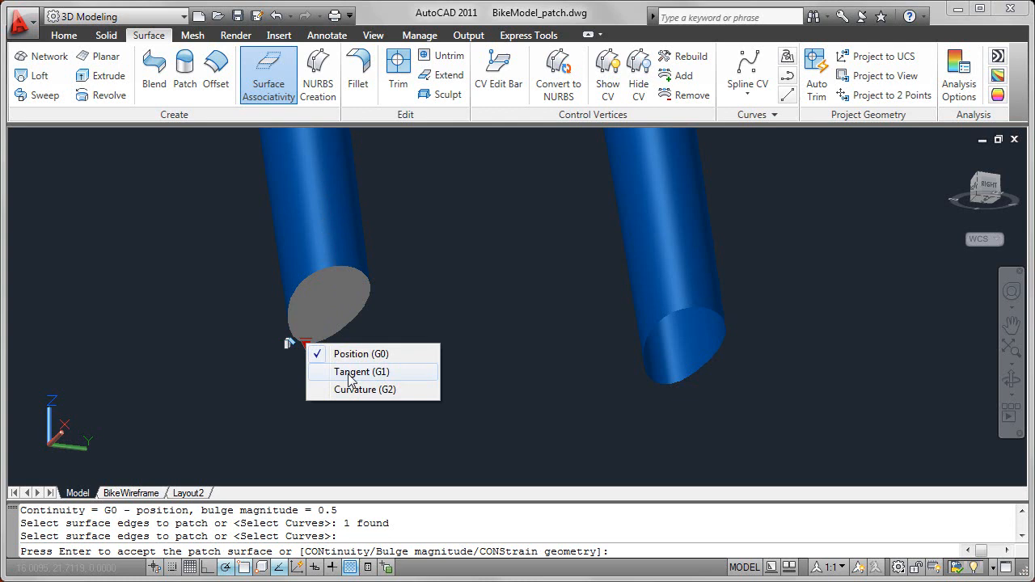
pyautogui.click(362, 370)
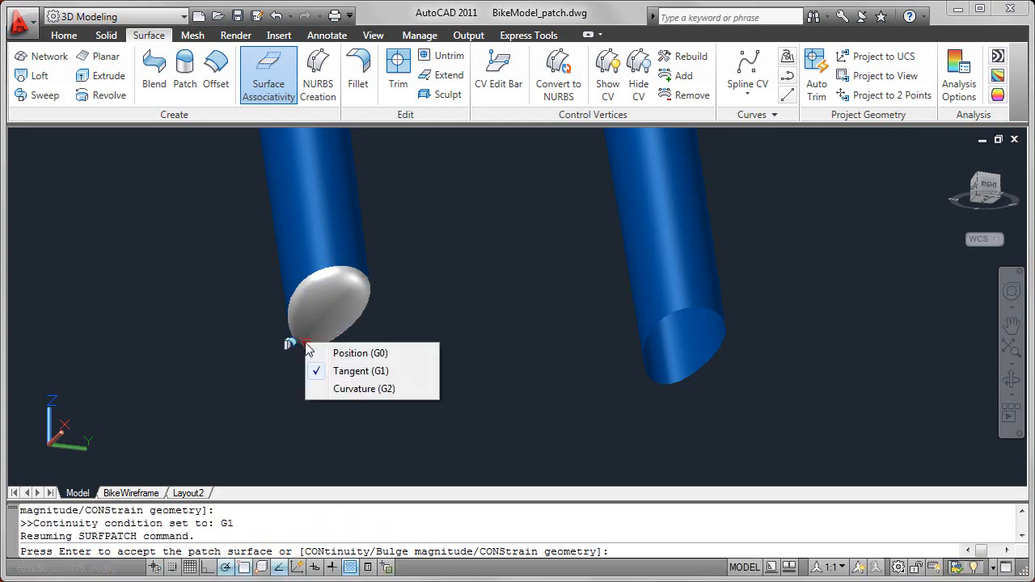
pyautogui.click(363, 388)
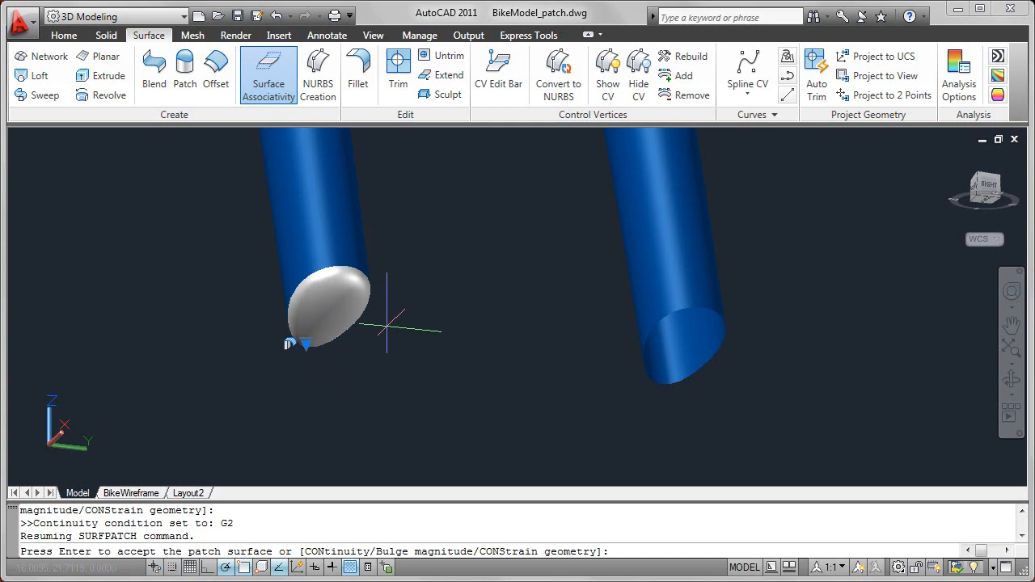
pyautogui.press('Return')
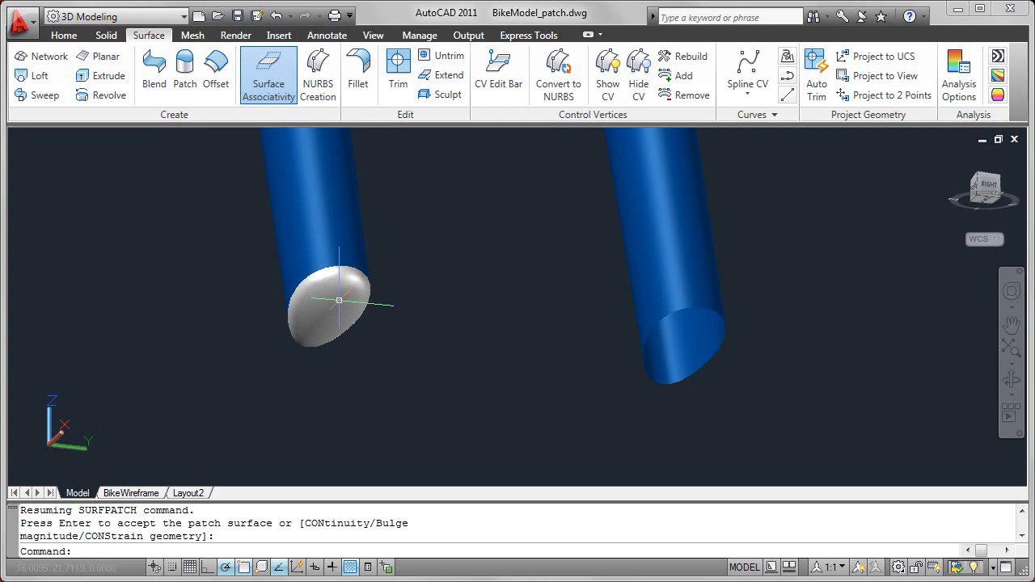
# Show the cap's Properties and flatten it with Position (G0) continuity.
pyautogui.rightClick(340, 304)
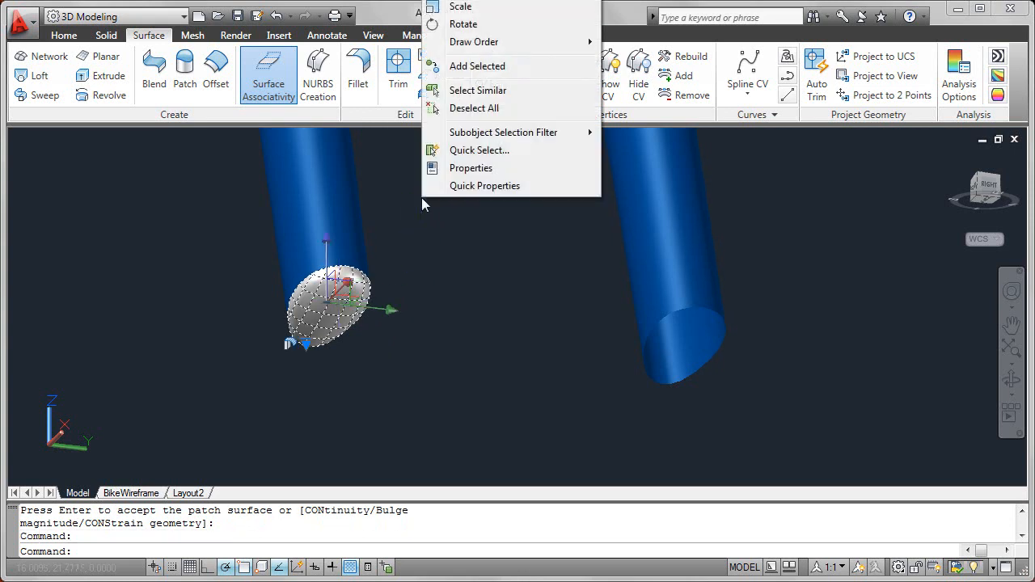
pyautogui.click(471, 167)
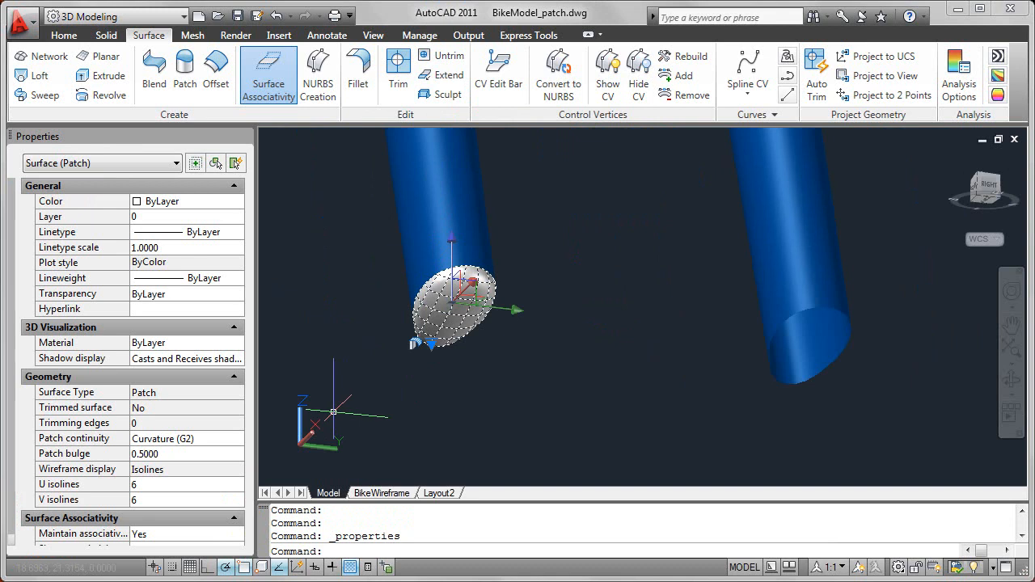
pyautogui.click(240, 439)
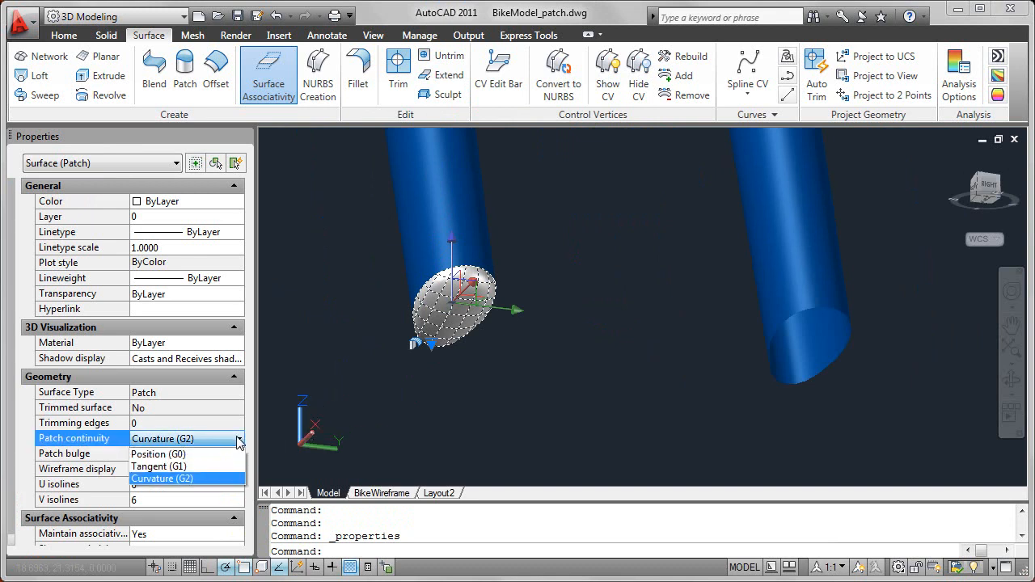
pyautogui.click(158, 453)
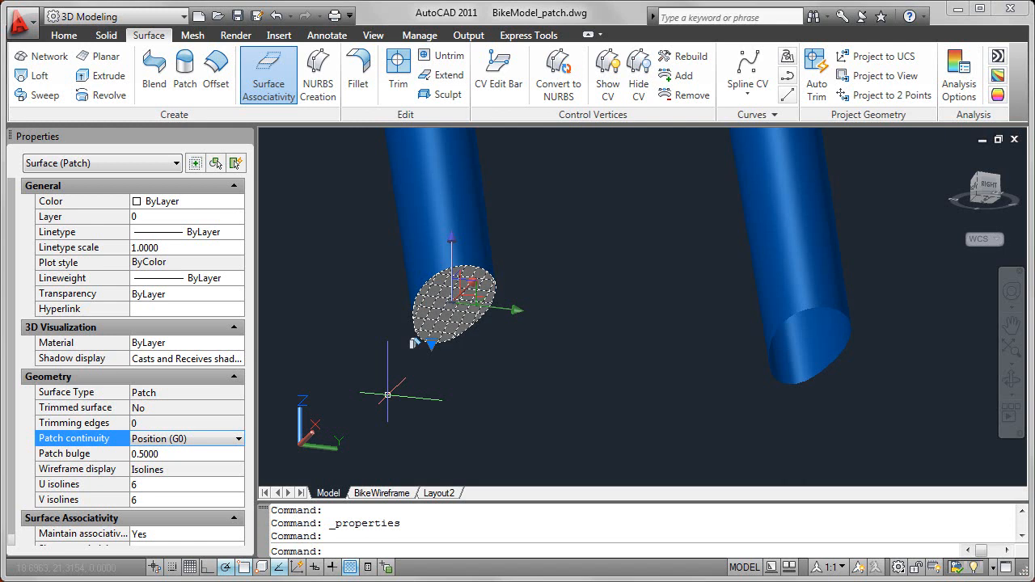
# Check the bulge magnitude of 0.5 and restore Curvature (G2) continuity to keep the dome.
pyautogui.click(162, 453)
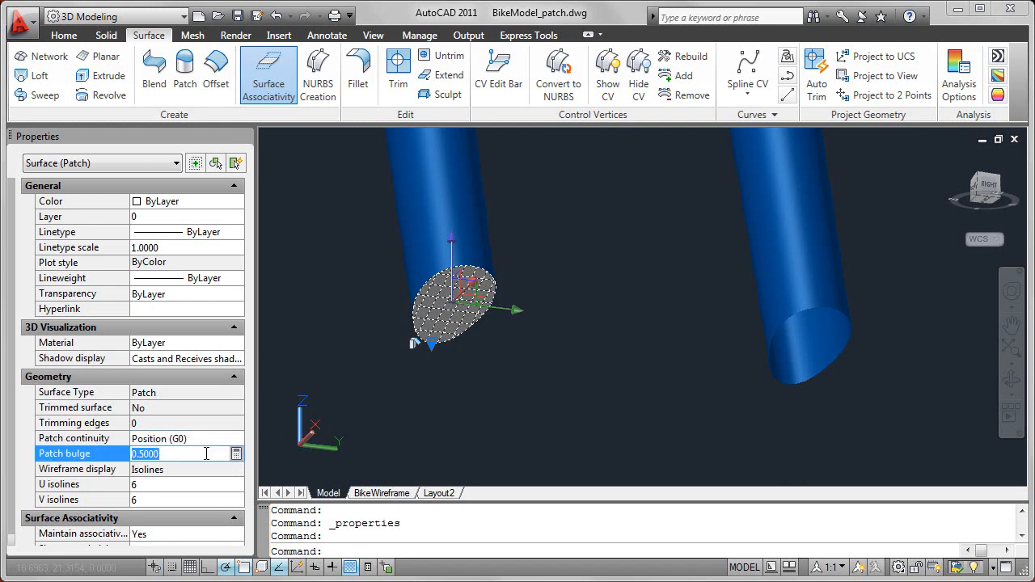
pyautogui.click(73, 436)
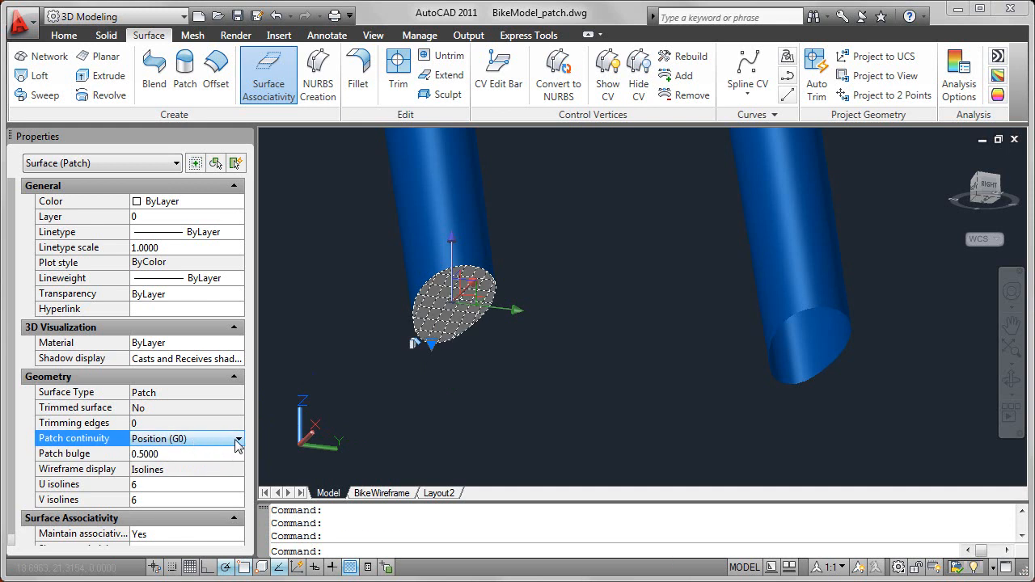
pyautogui.click(238, 438)
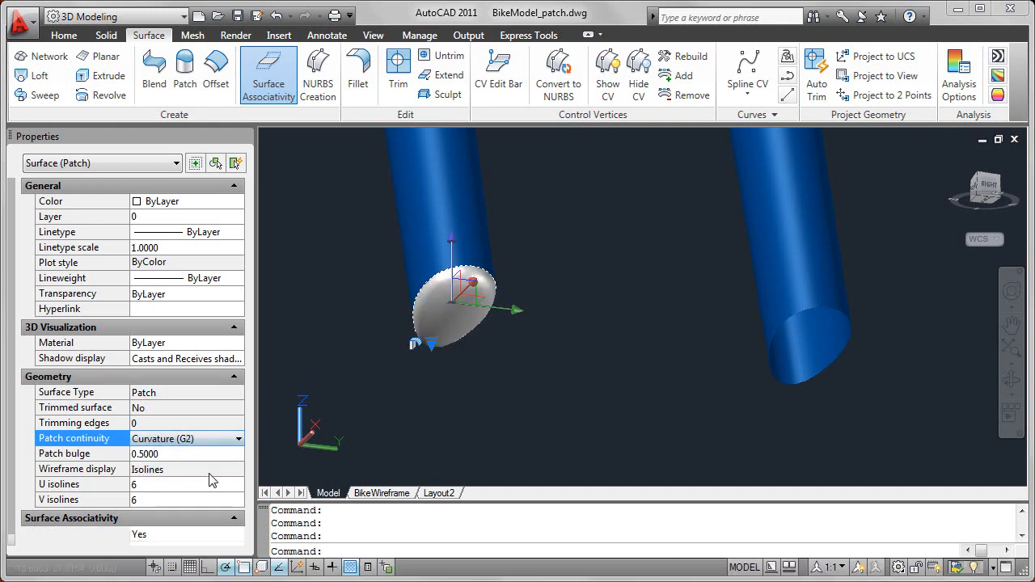